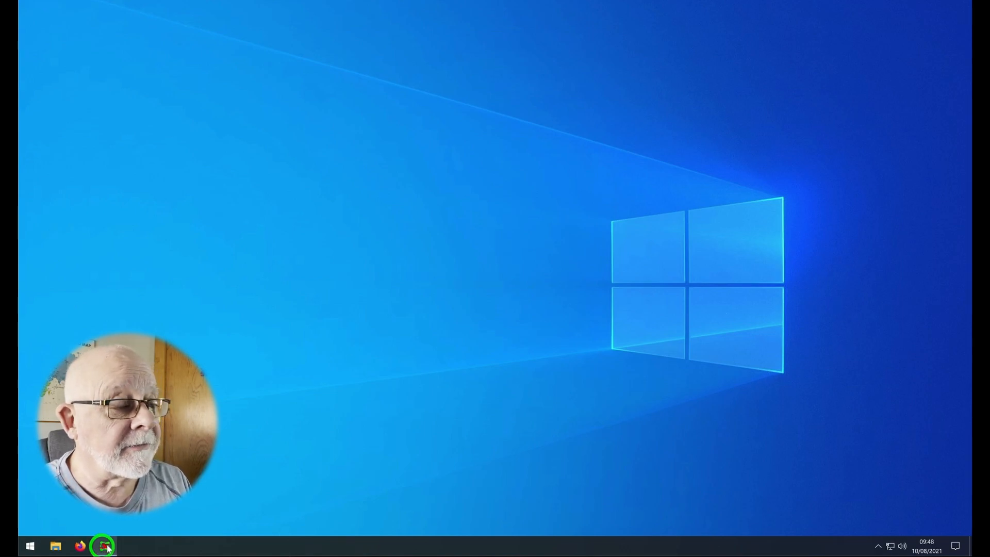
Step: Launch WIRES-X and choose the Prolific USB-to-Serial Comm Port (COM3) as the serial port
click(104, 546)
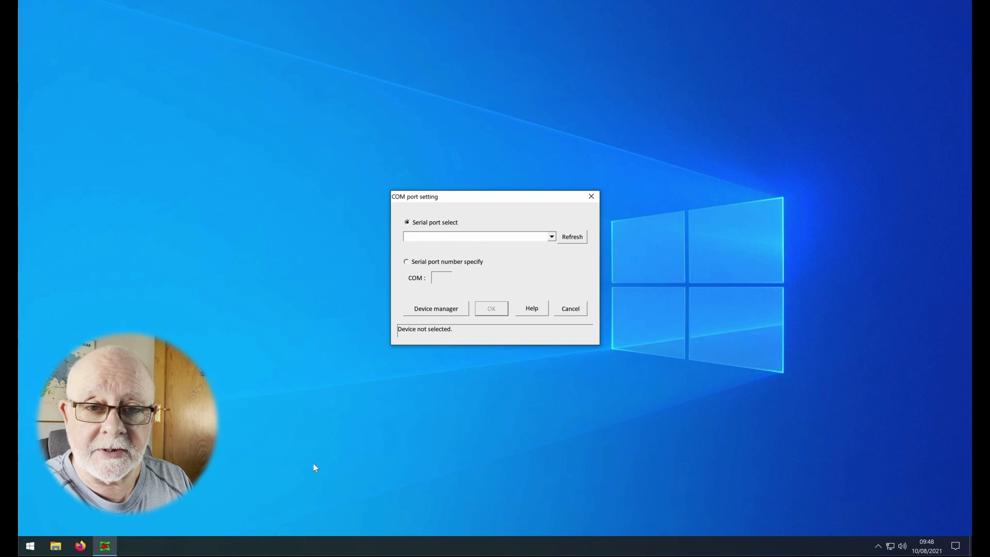
click(476, 236)
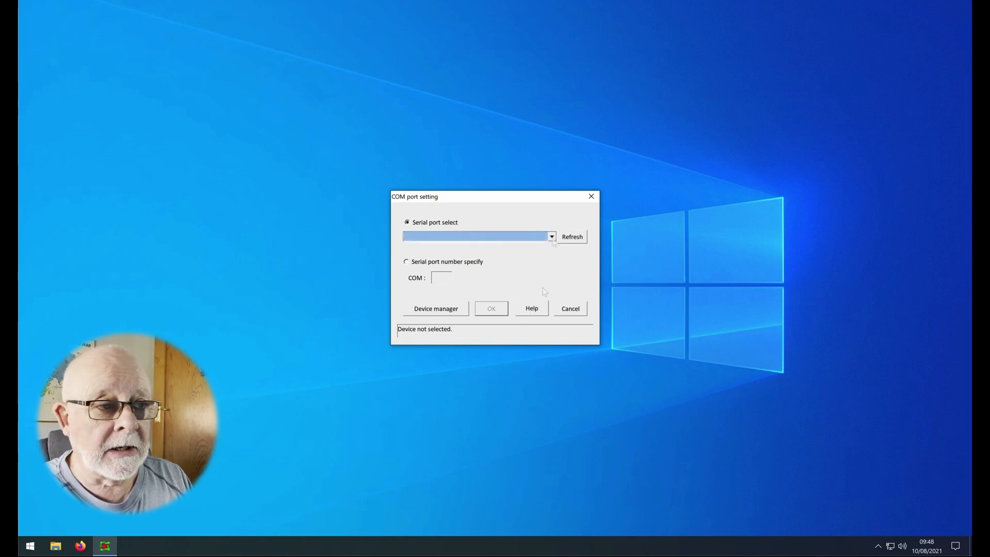
click(551, 236)
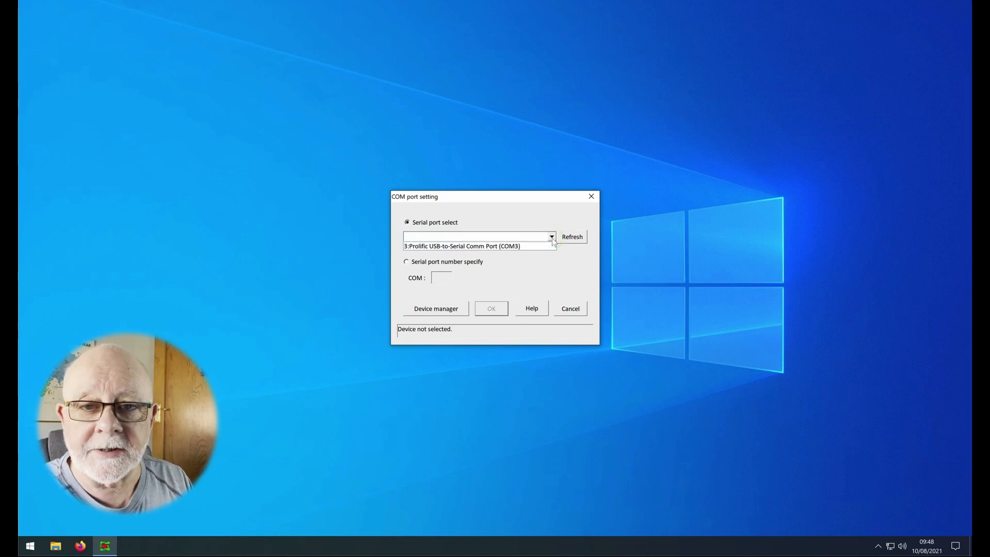
click(479, 246)
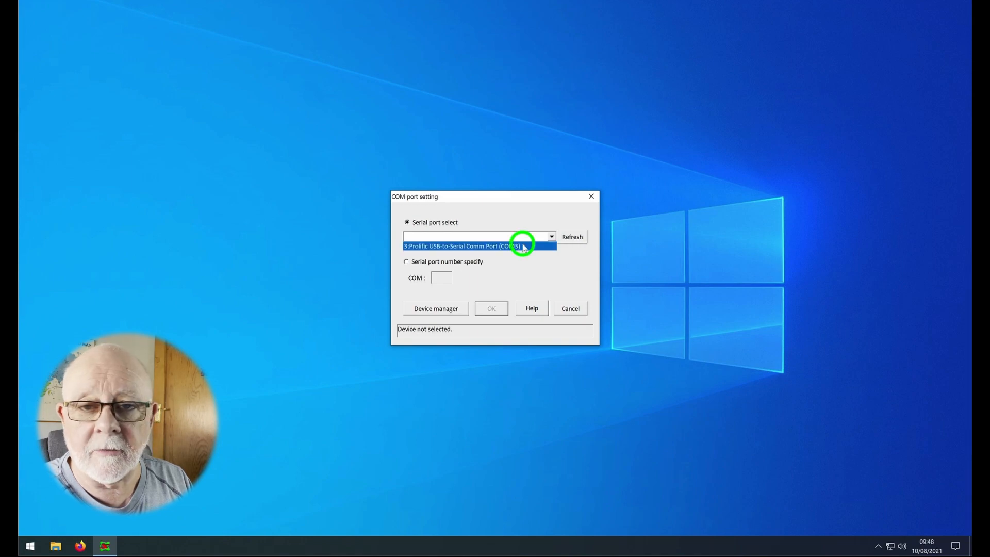
click(476, 245)
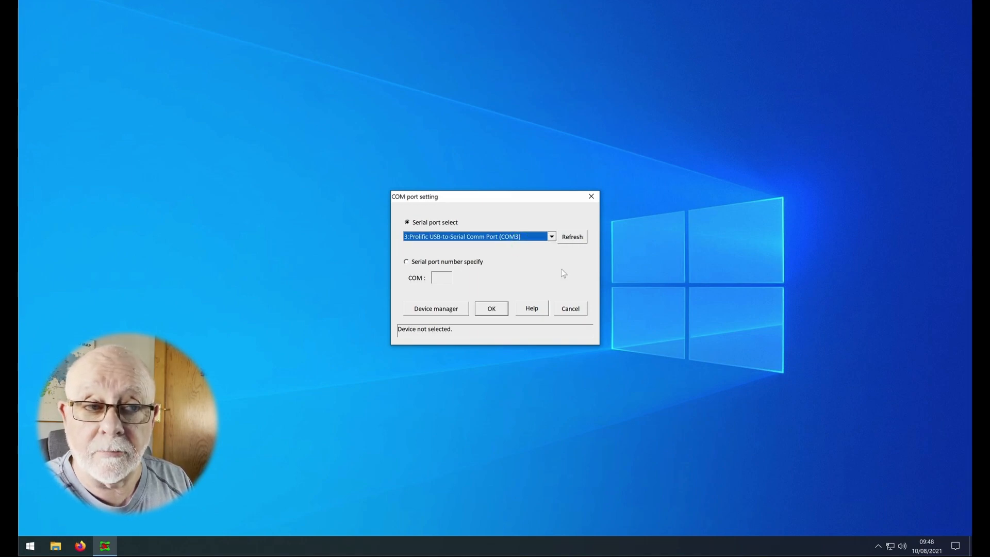
mouse_move(597, 285)
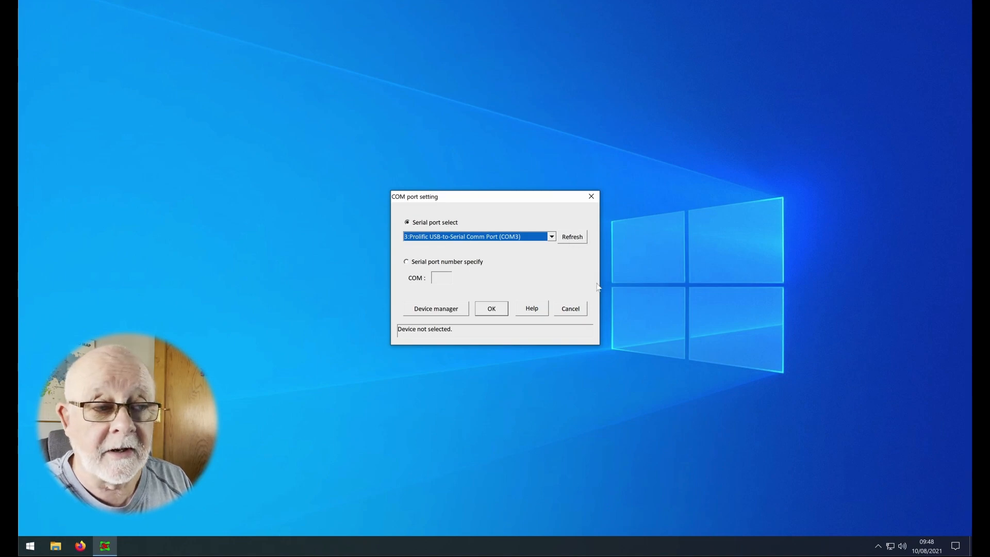
mouse_move(539, 264)
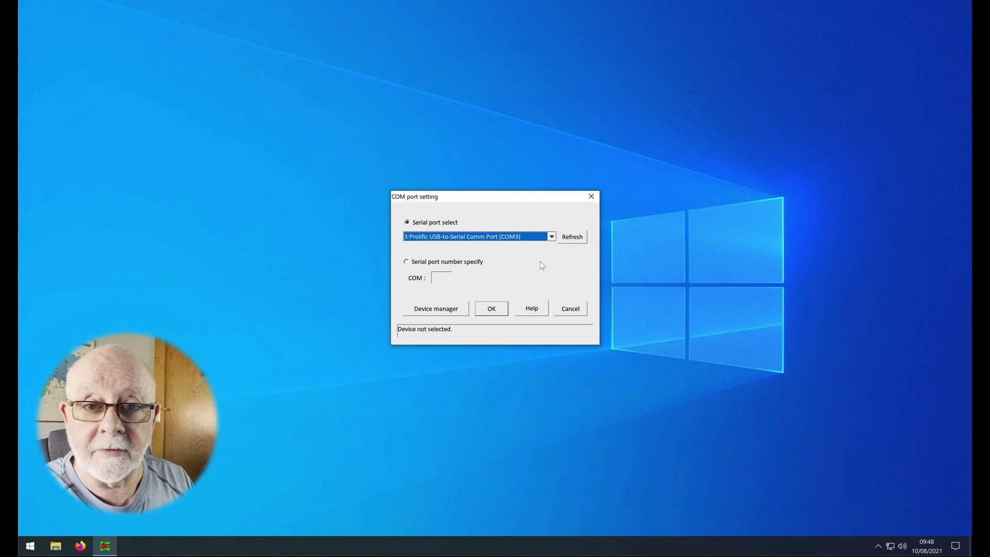
mouse_move(496, 313)
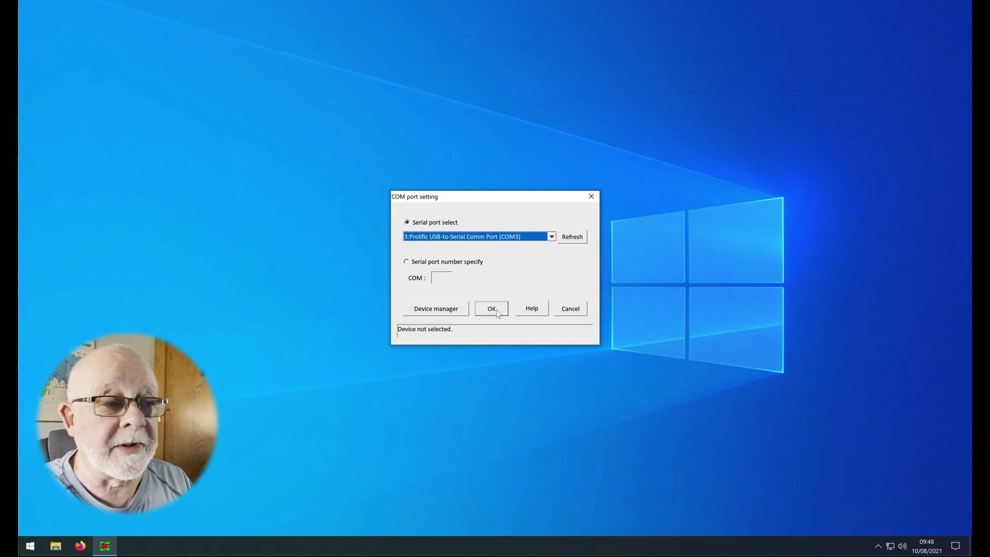
Step: Accept COM3, enter the node and room DTMF IDs and submit them for ID activation
click(490, 308)
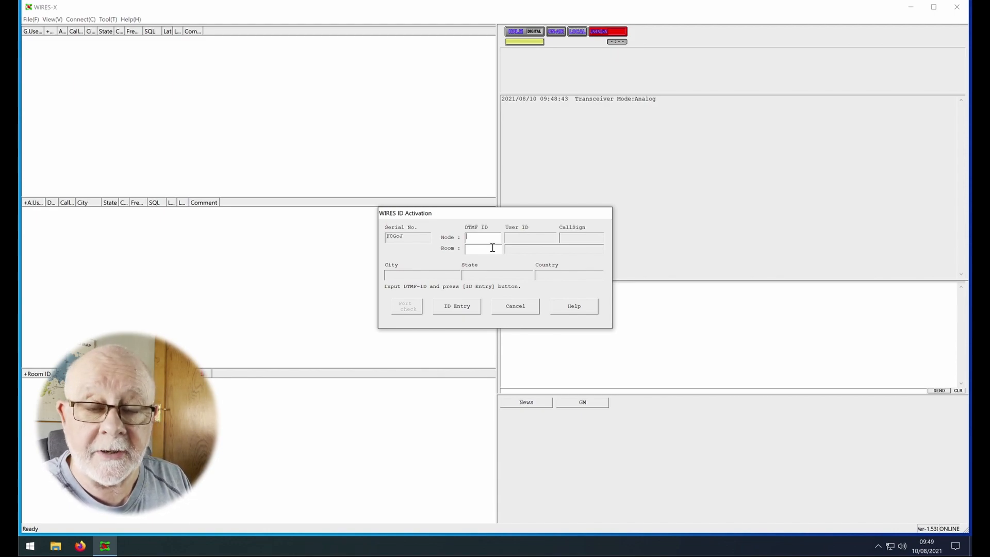
mouse_move(495, 238)
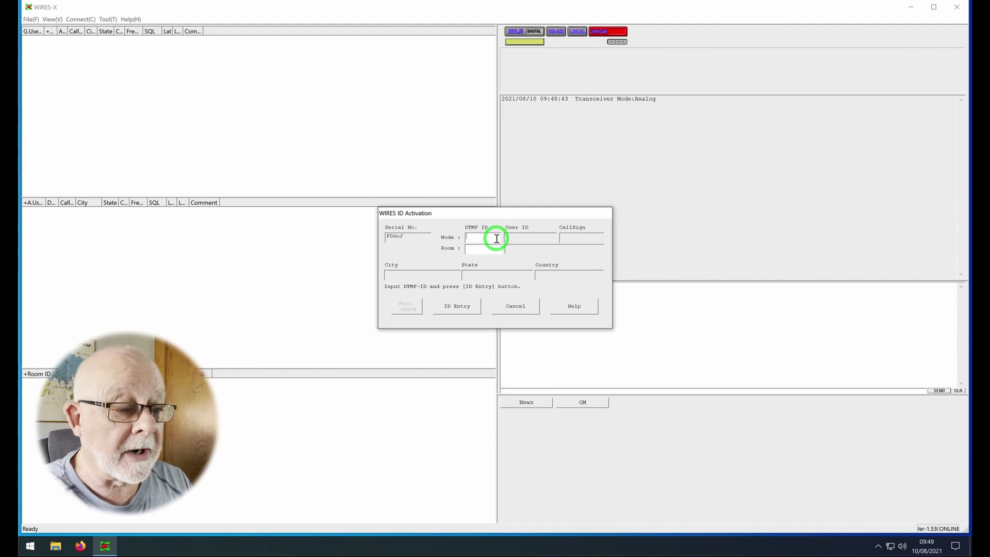
text(775)
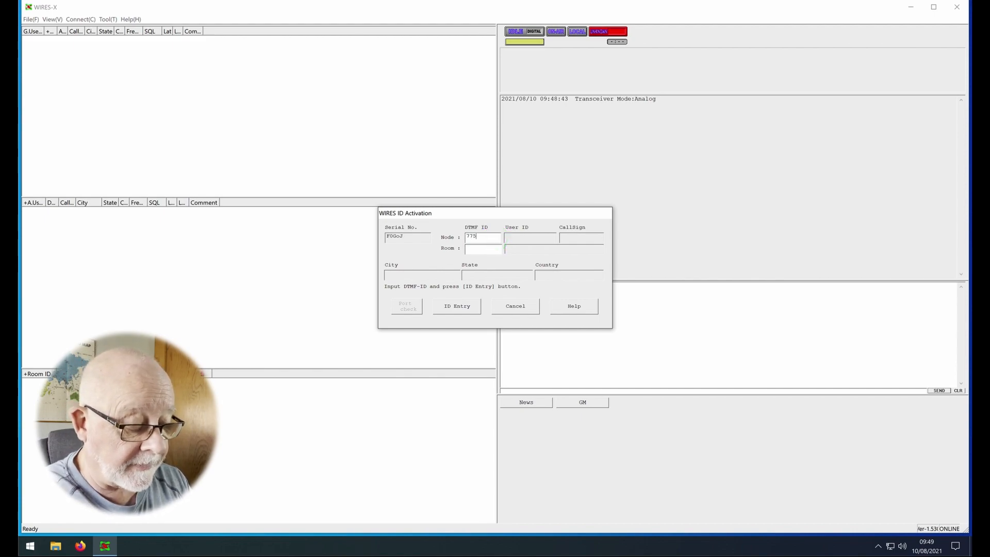
text(79)
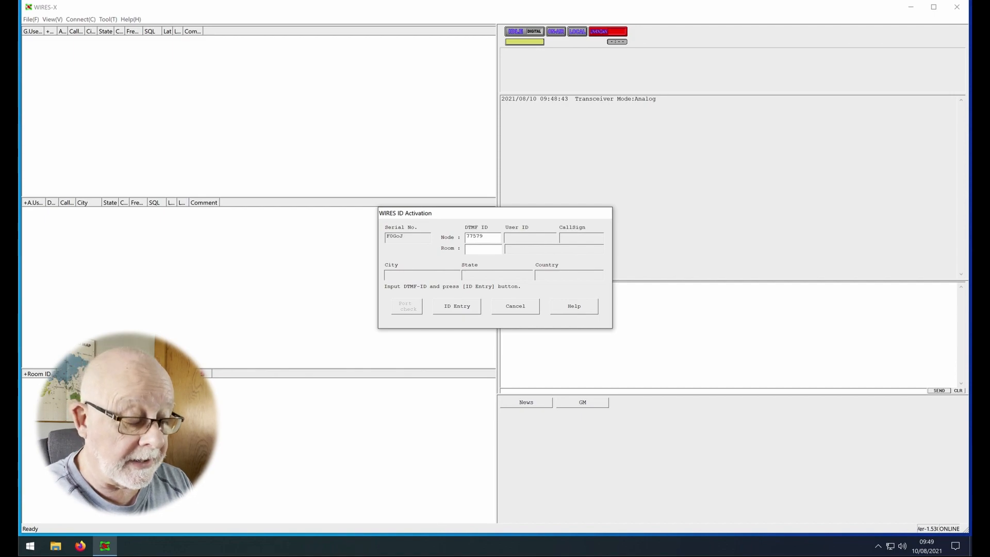
text(87)
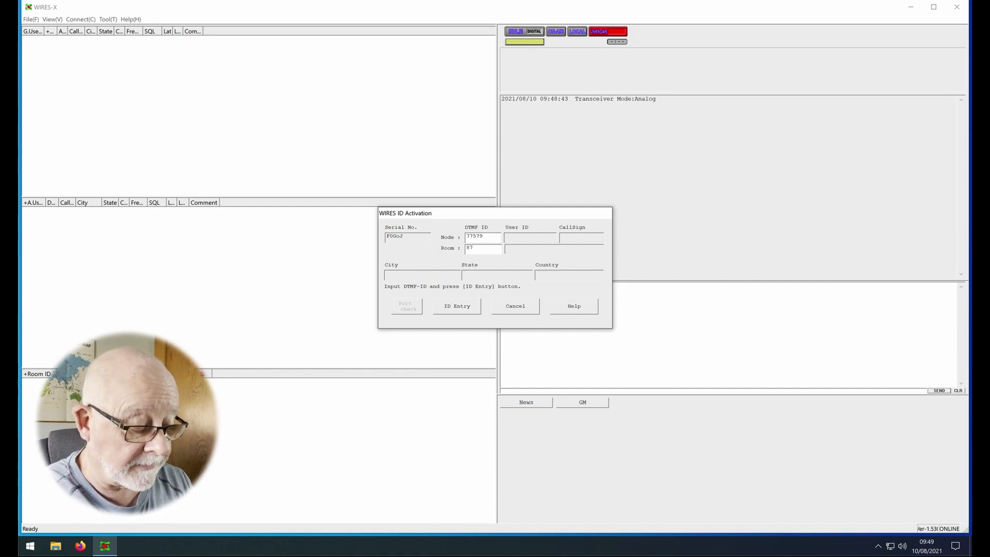
text(579)
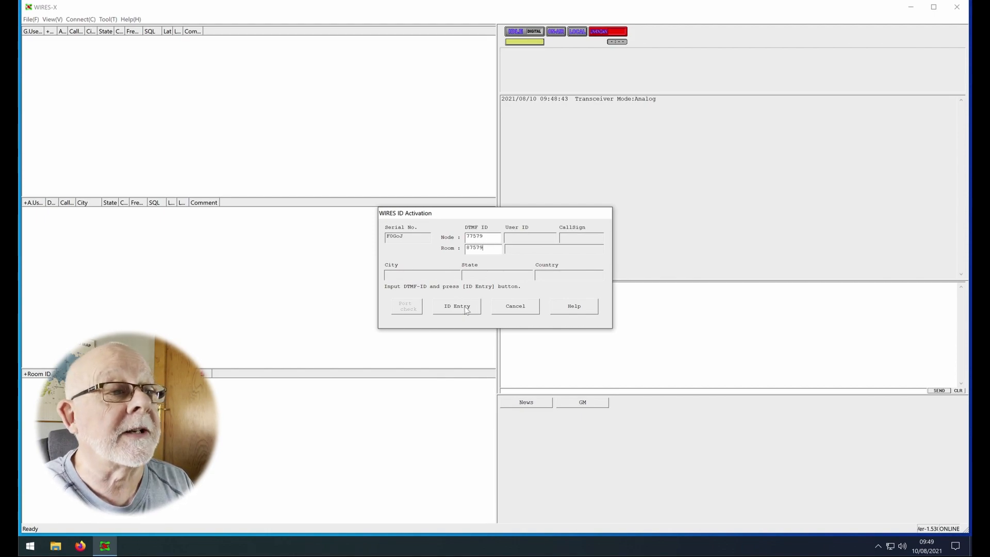
click(457, 305)
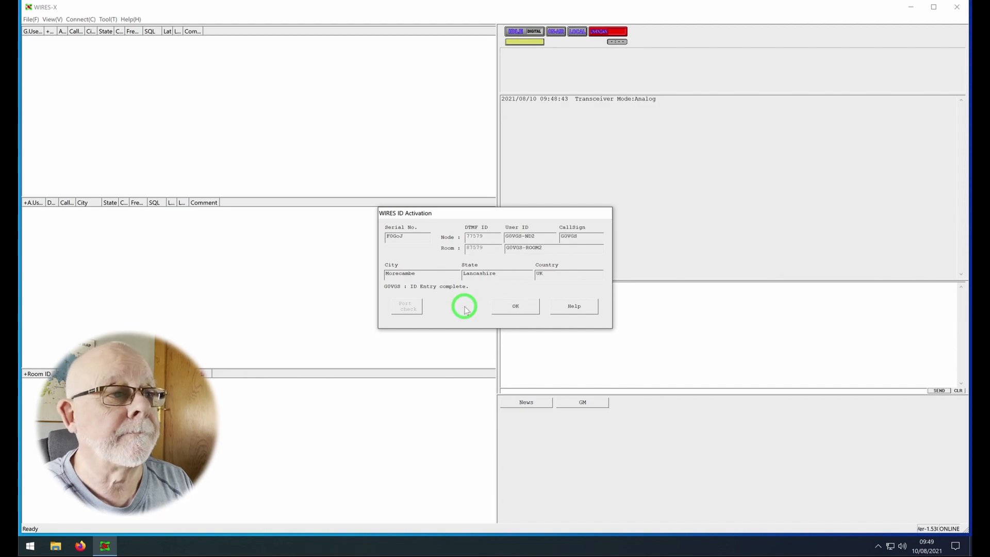
mouse_move(474, 321)
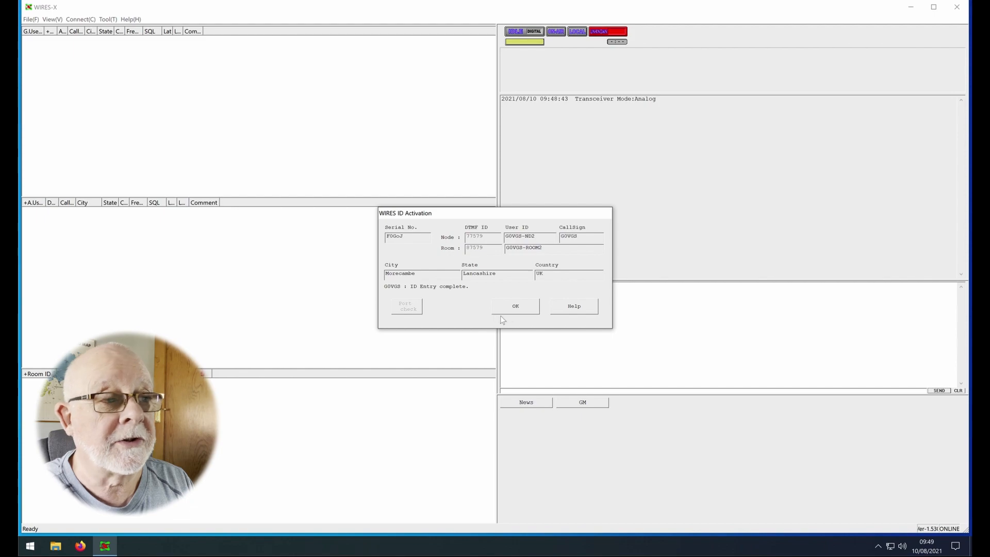
Step: Close ID activation and view the registered WIRES ID information under Personal settings
click(514, 305)
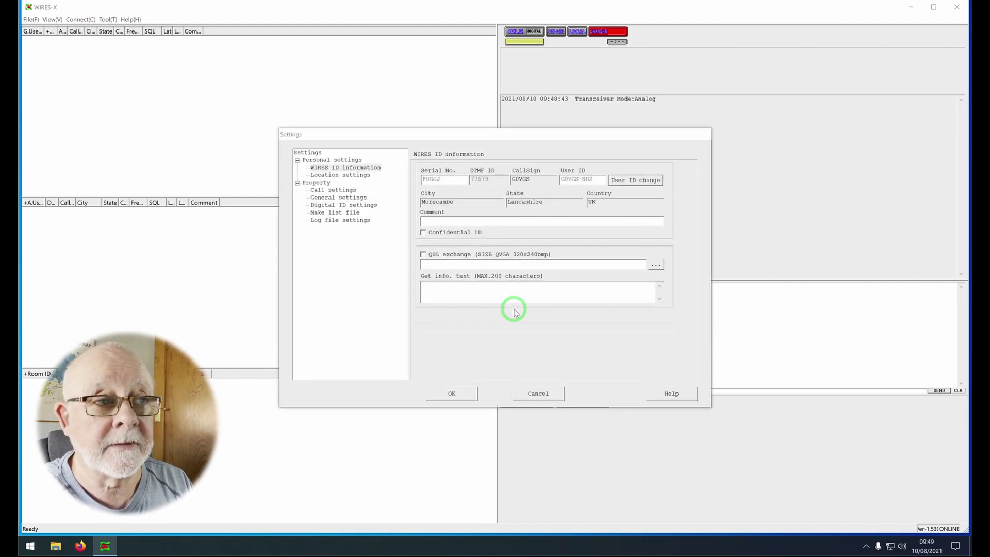
click(344, 167)
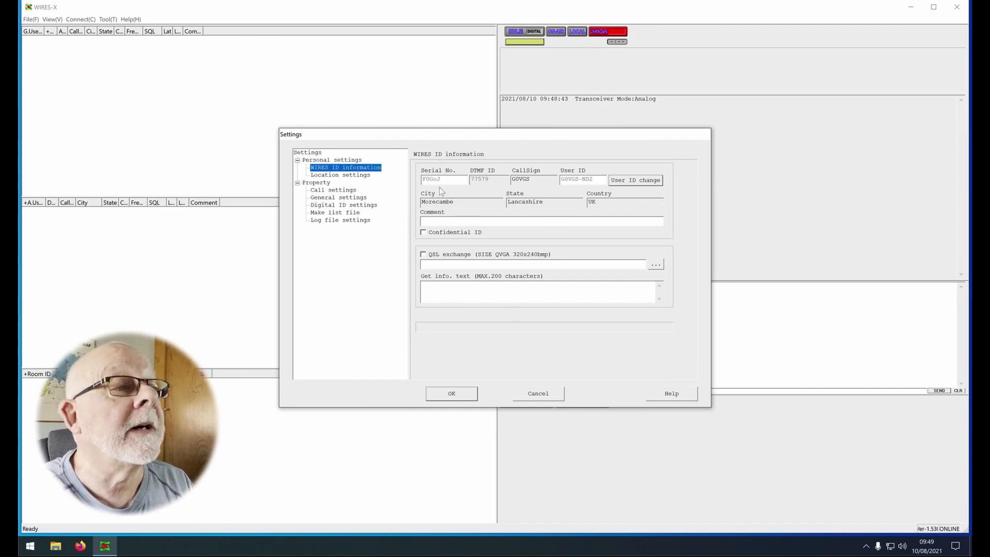
mouse_move(491, 190)
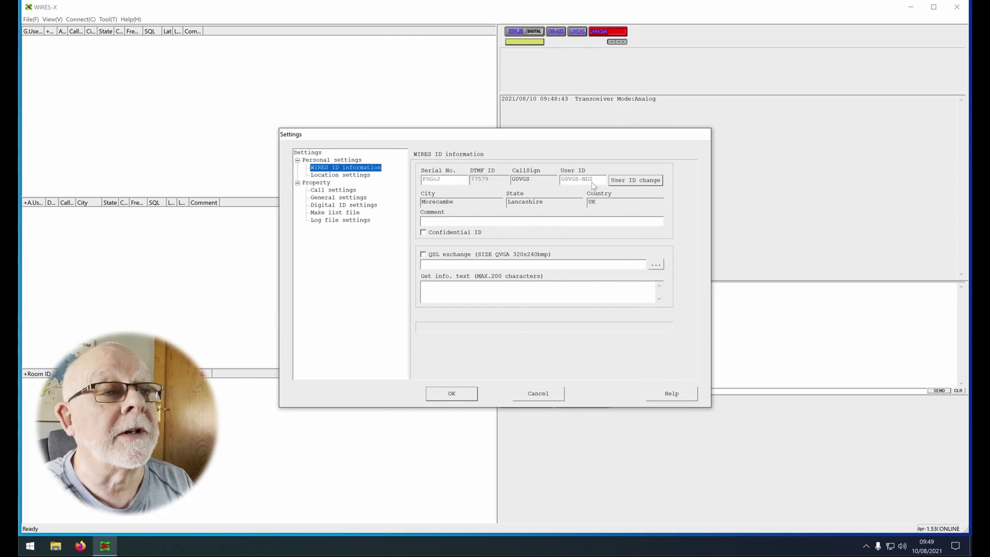
mouse_move(559, 234)
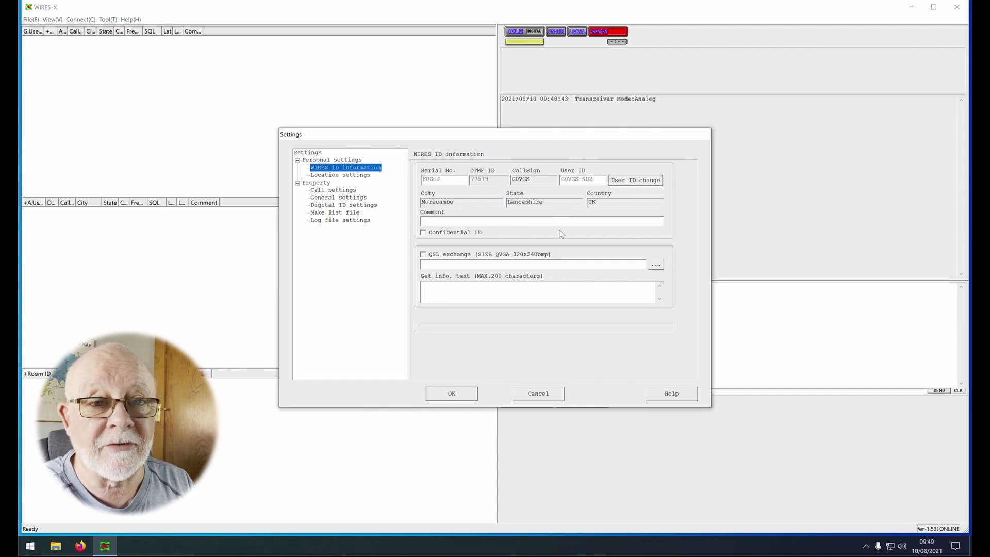
mouse_move(554, 236)
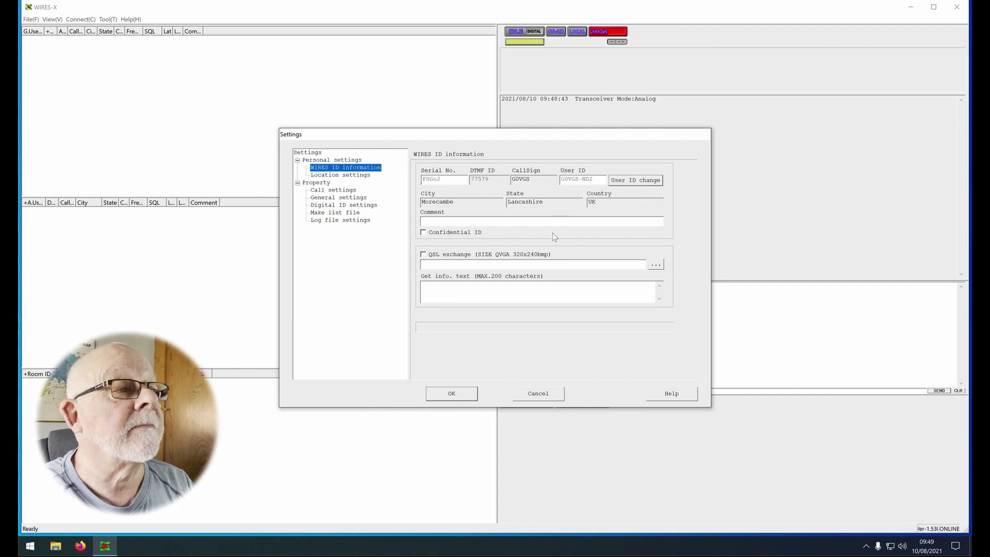
click(451, 393)
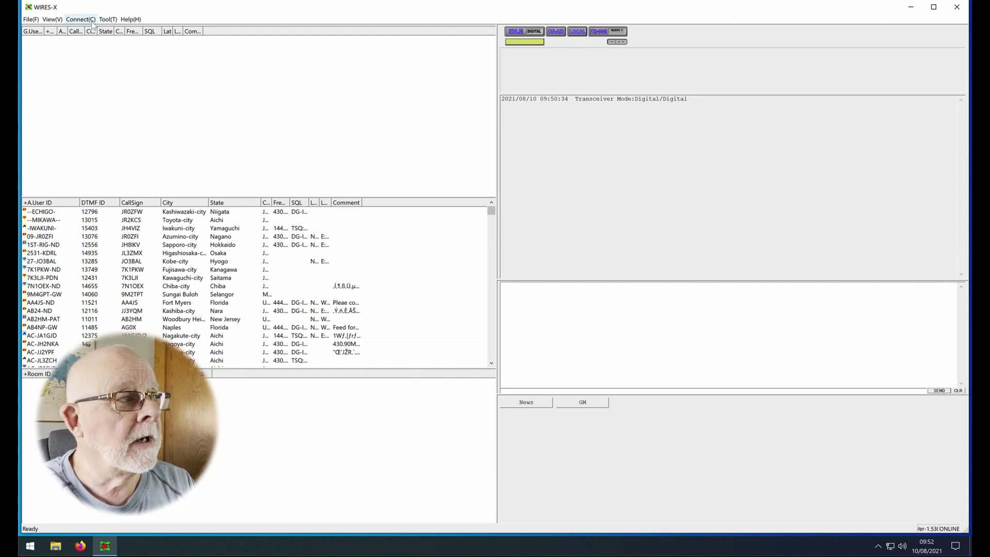
Step: Connect to node/room ID 41755 via Connect > Connect(T)
click(80, 18)
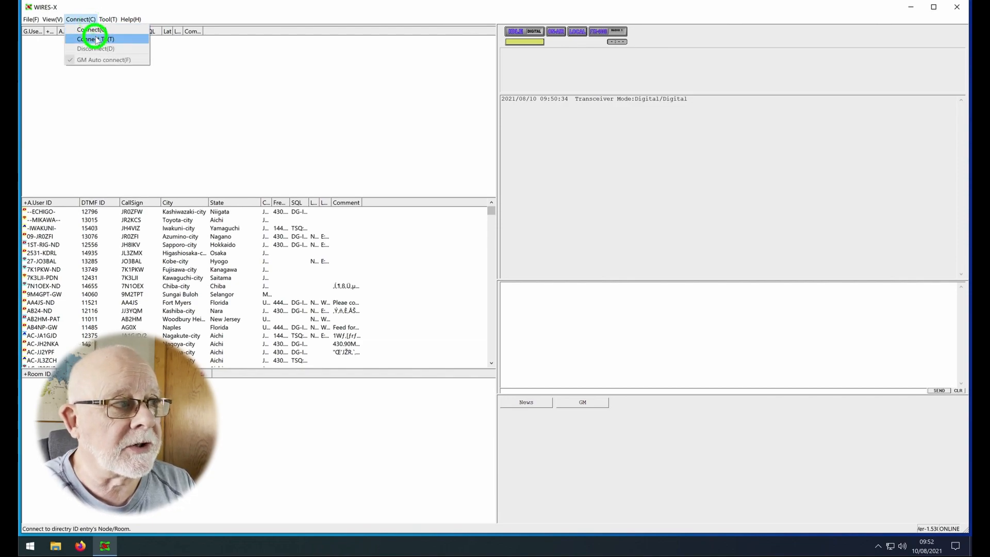
click(91, 38)
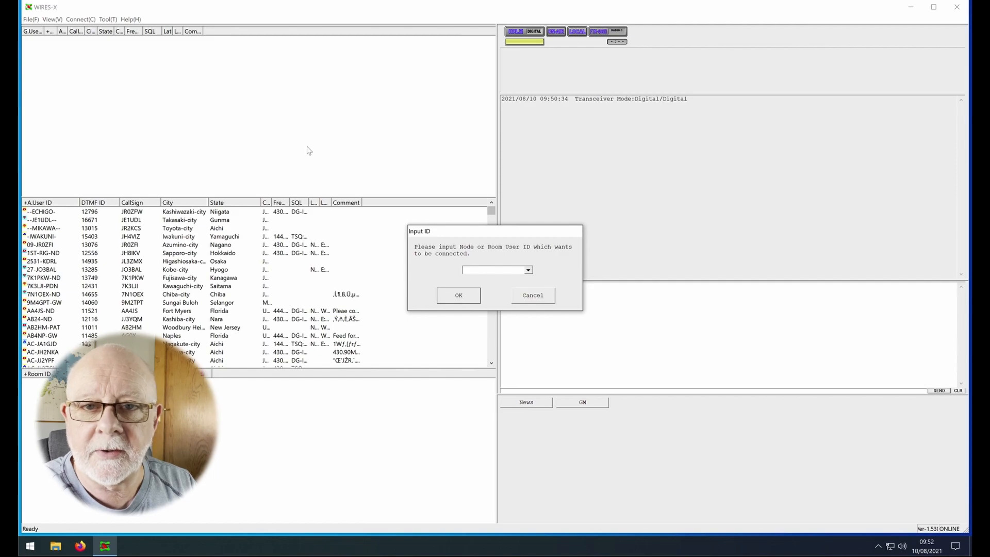
mouse_move(445, 263)
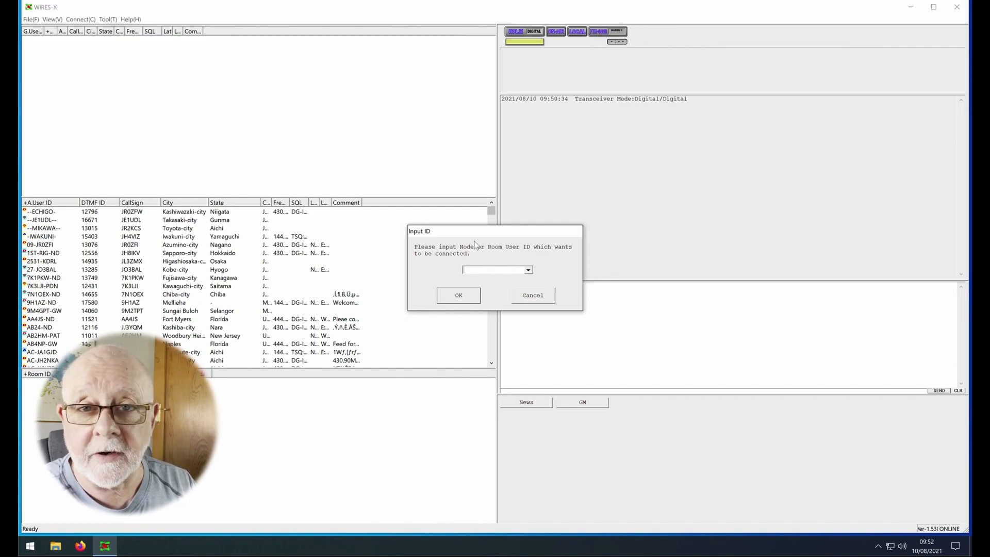
text(4)
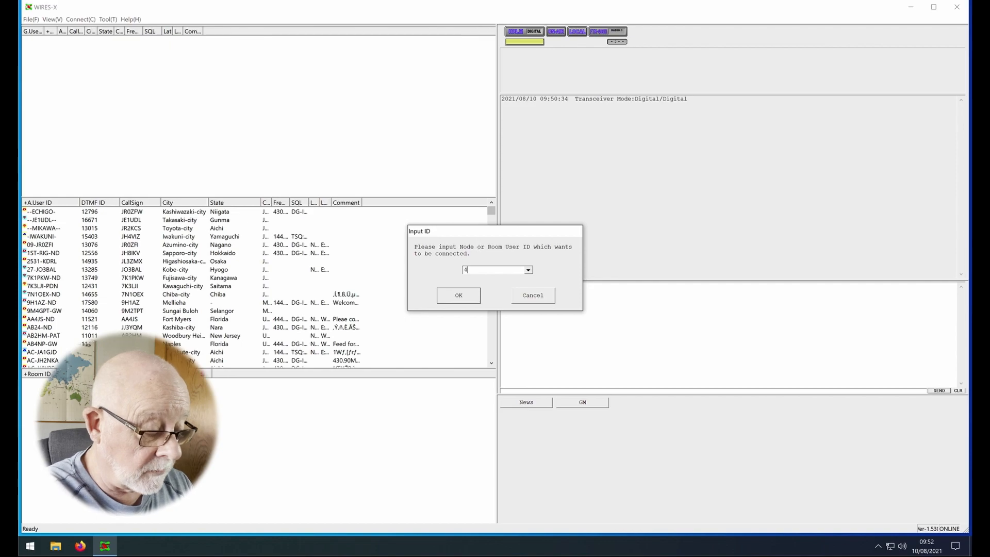
text(1755)
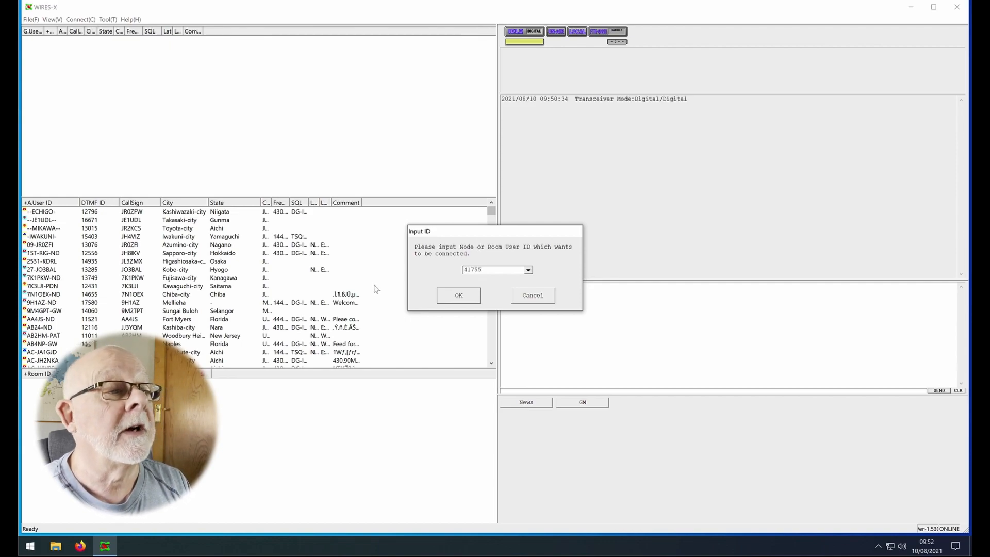
click(458, 294)
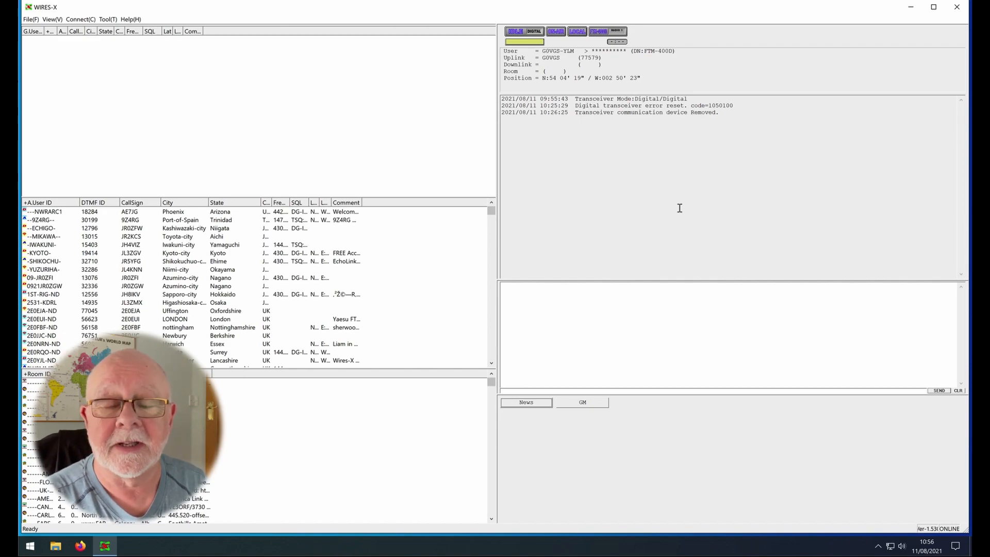
mouse_move(848, 521)
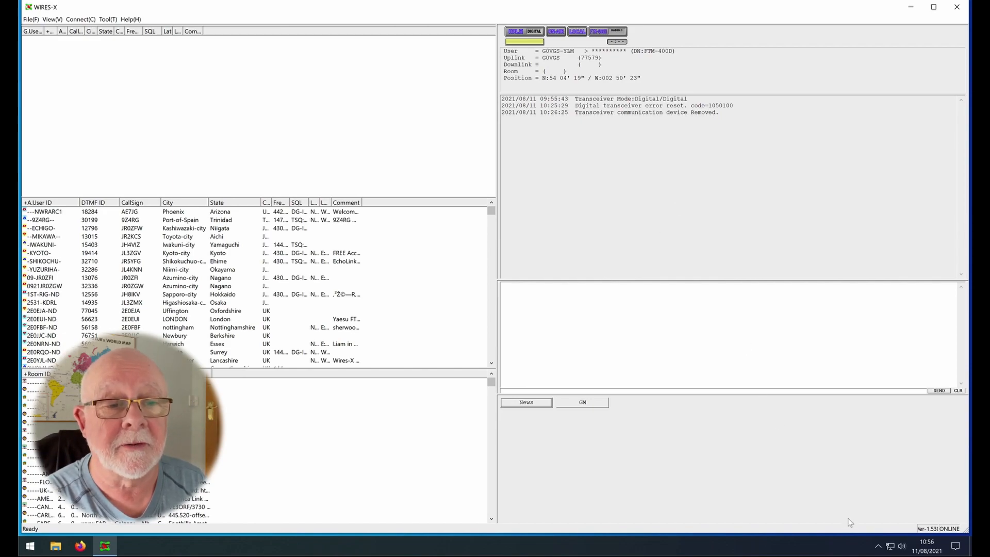
mouse_move(878, 544)
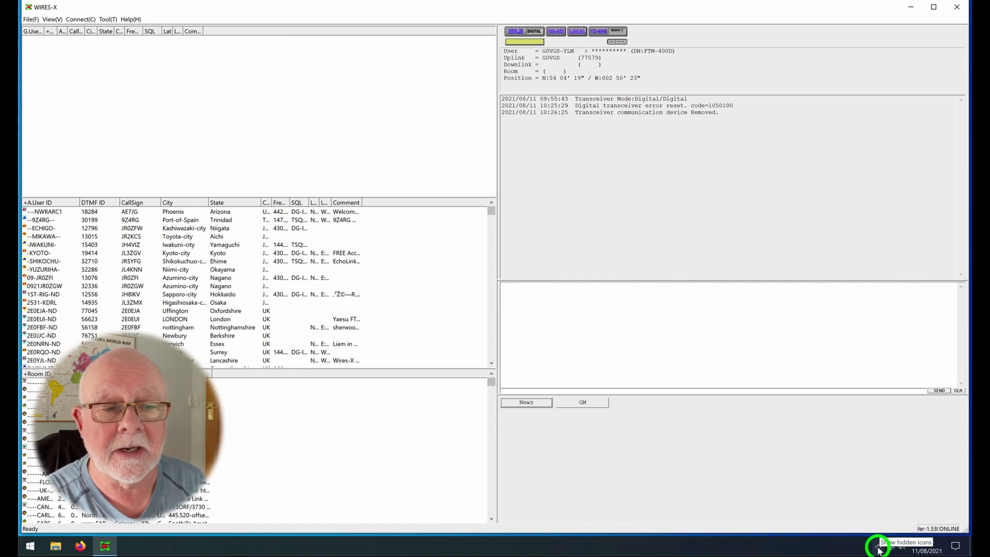
Step: Toggle Auto Start from the WIRES-X tray icon menu and reopen it to check
click(880, 543)
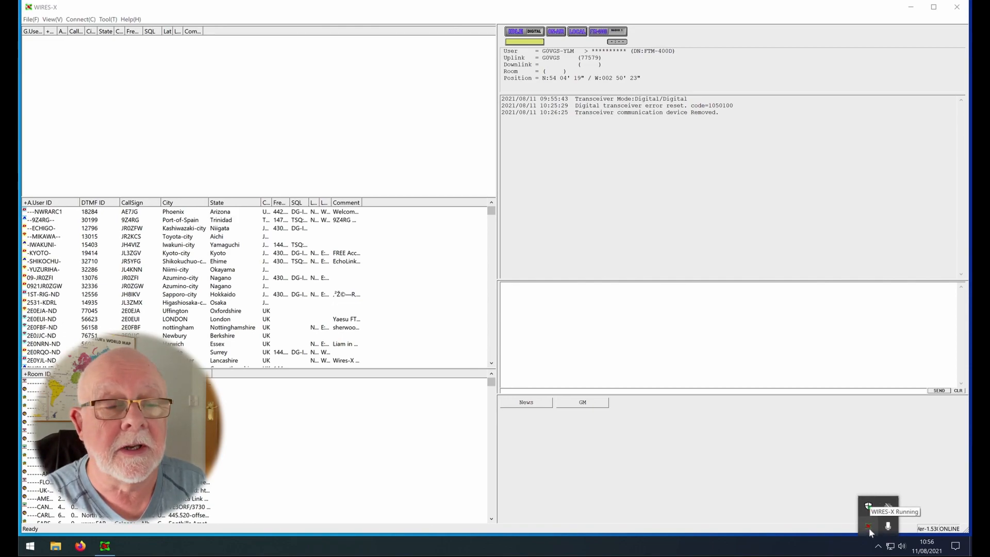
right_click(868, 524)
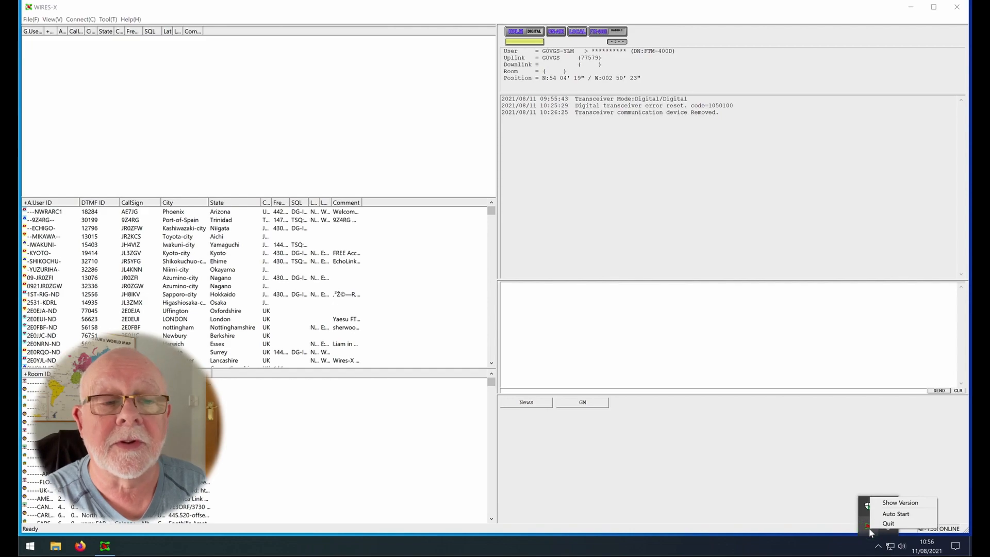
mouse_move(895, 513)
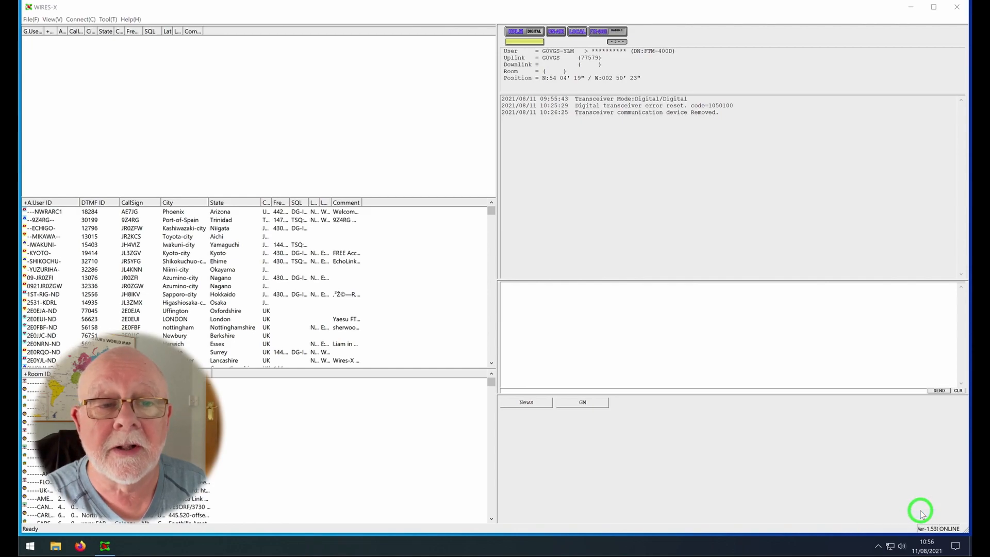
click(876, 545)
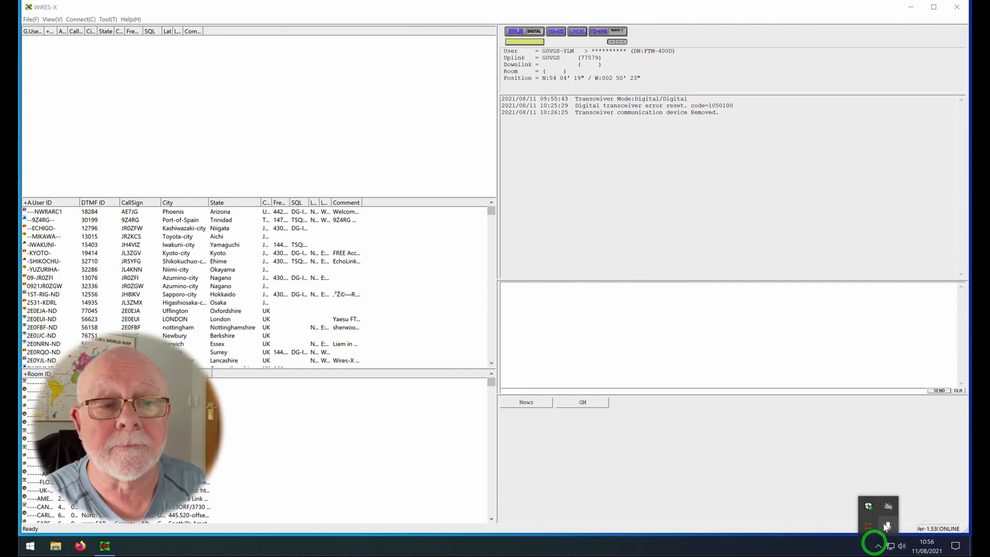
right_click(886, 527)
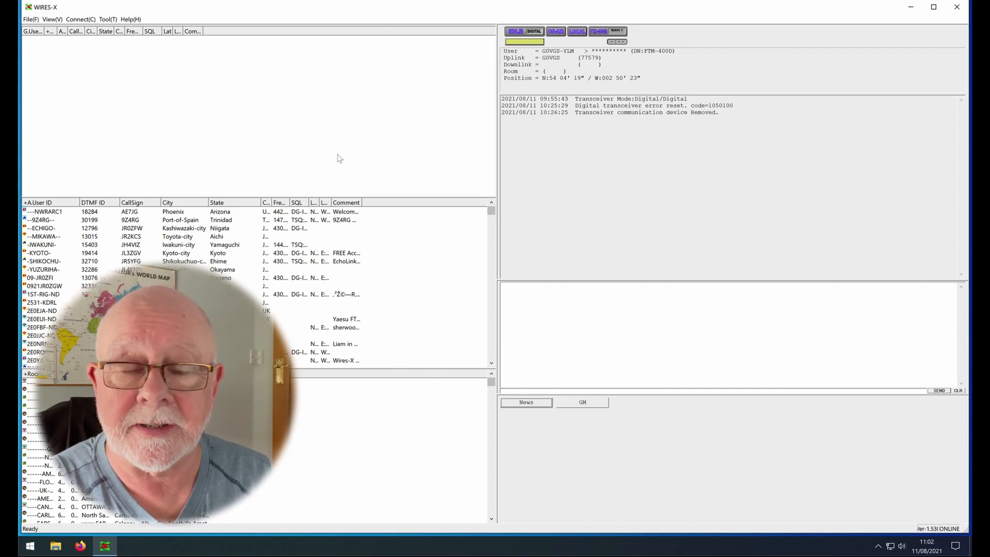
Step: Set the transceiver frequency to 145.350 MHz with Low power and confirm the settings
click(32, 19)
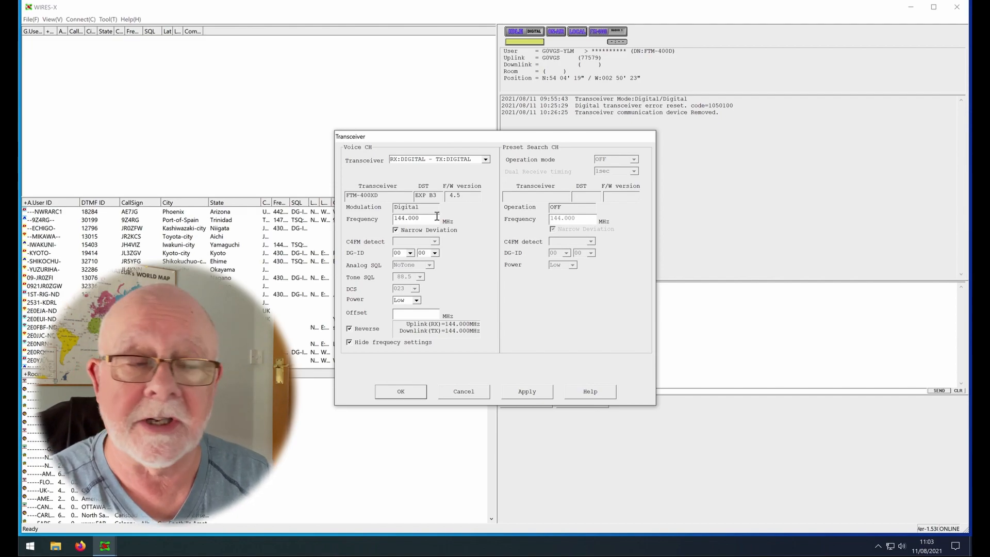
triple_click(407, 217)
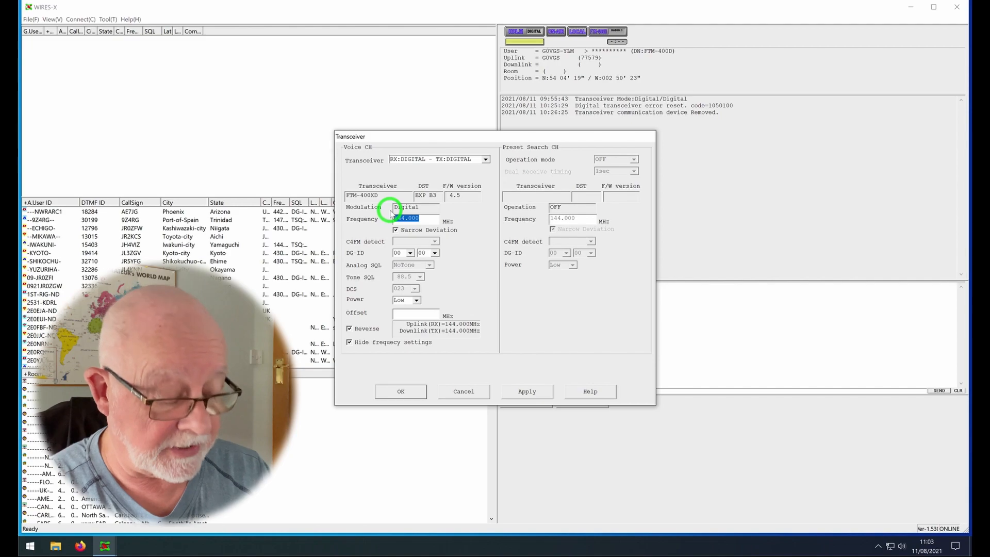
text(145.35)
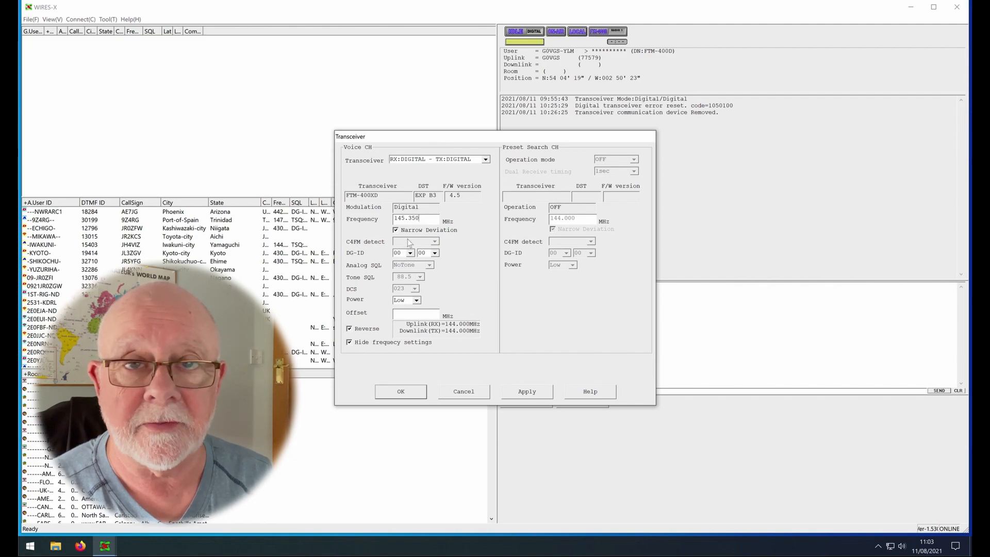
mouse_move(431, 262)
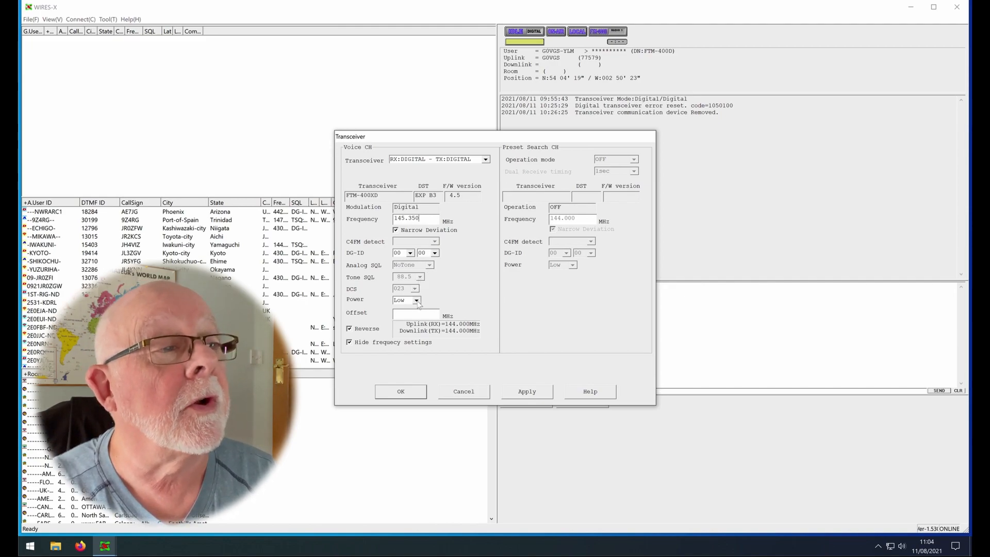
click(415, 299)
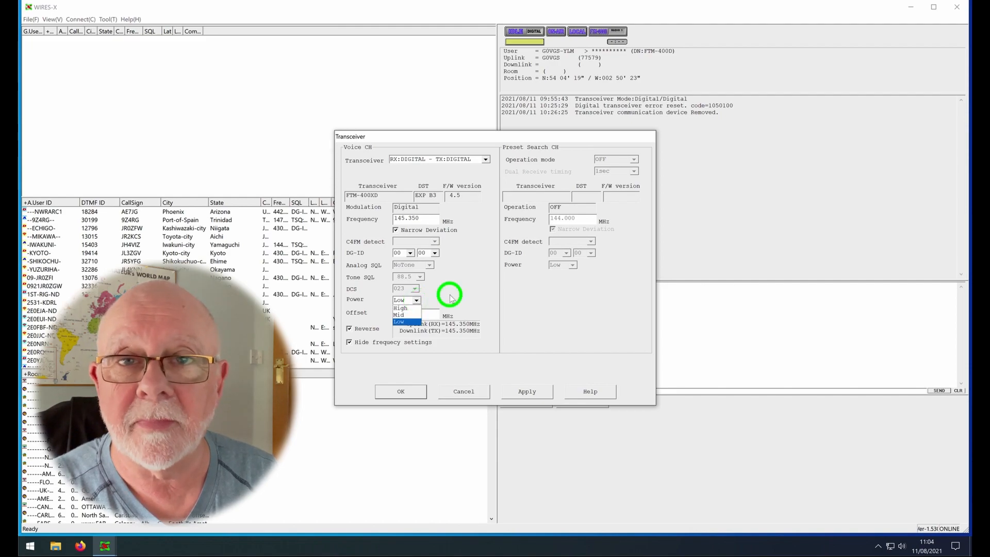
click(400, 322)
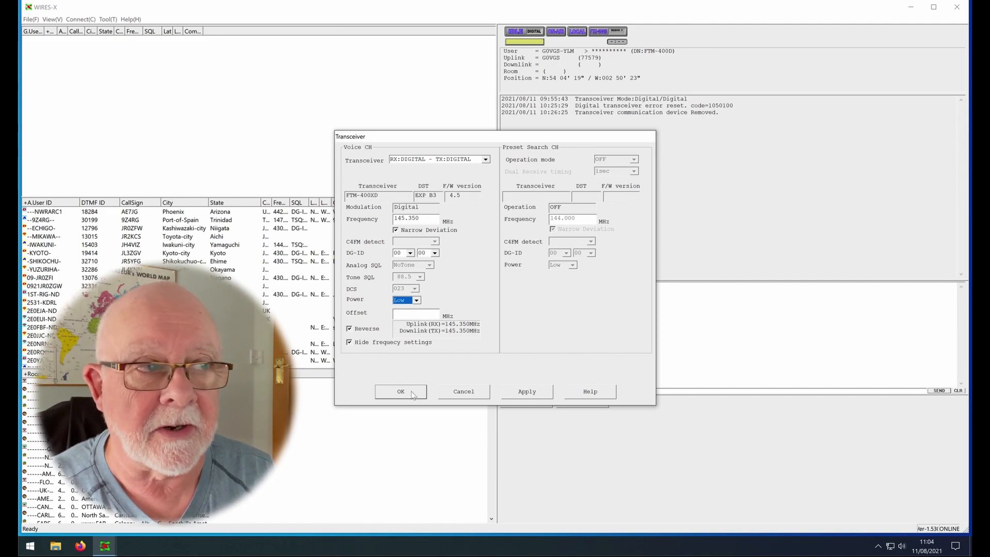
click(400, 391)
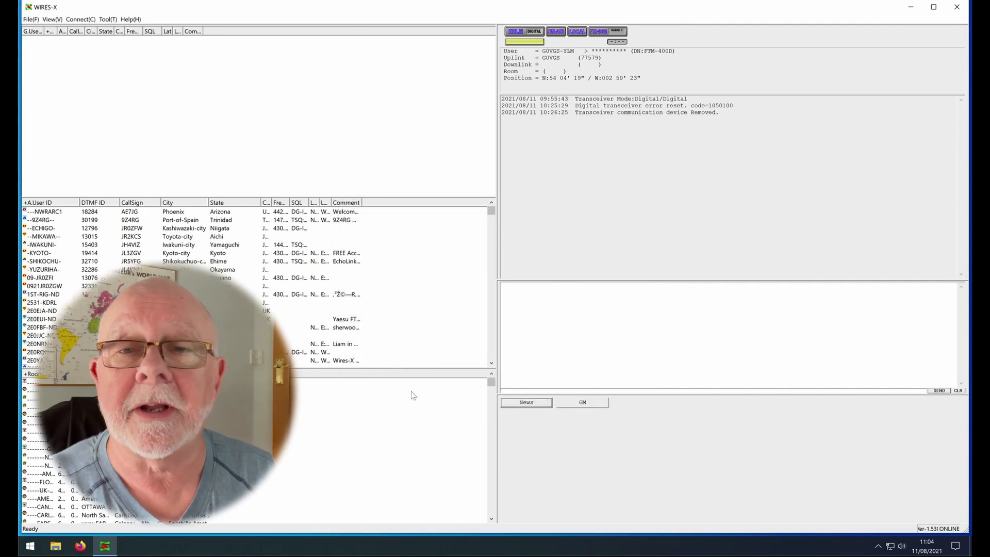